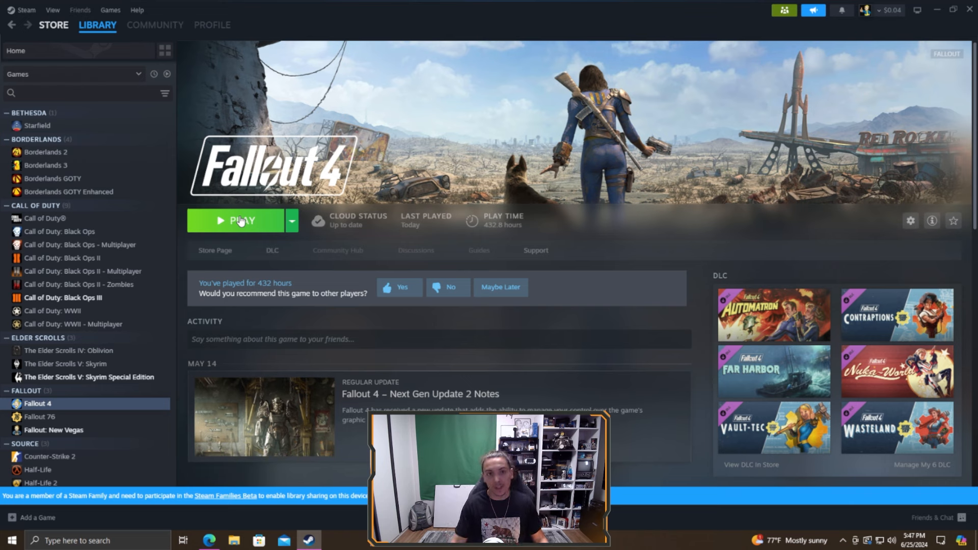
pyautogui.moveTo(277, 239)
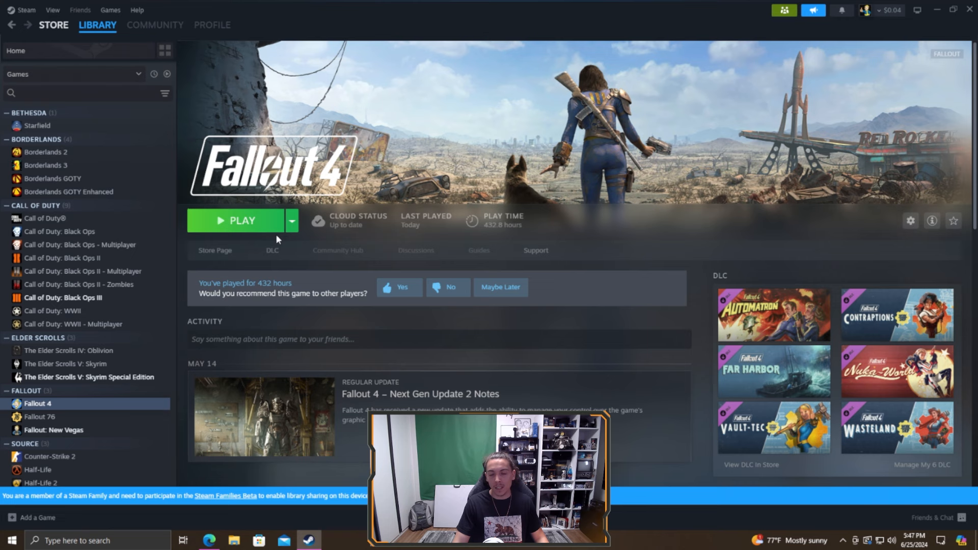
pyautogui.moveTo(318, 176)
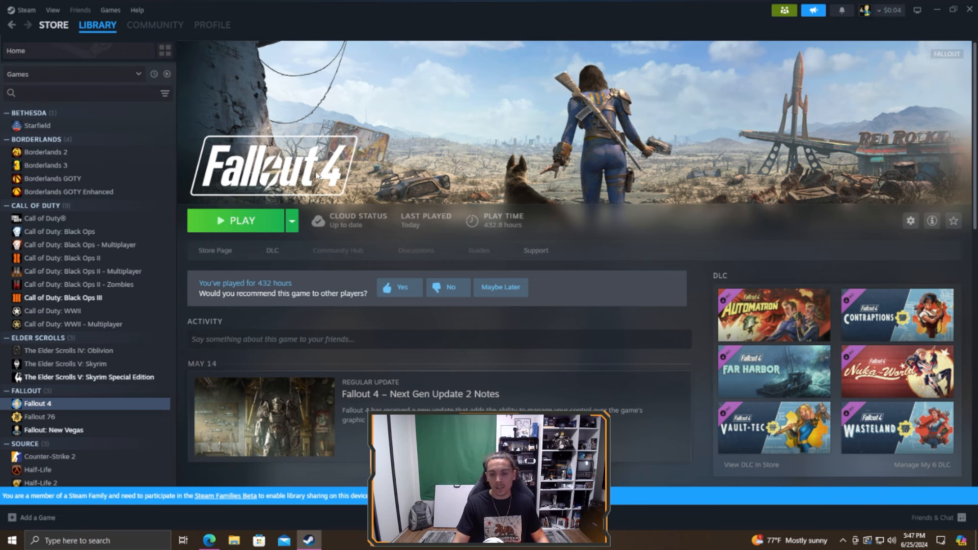
# Launch Fallout 4 from the Steam library and accept the default graphics options.
pyautogui.click(241, 220)
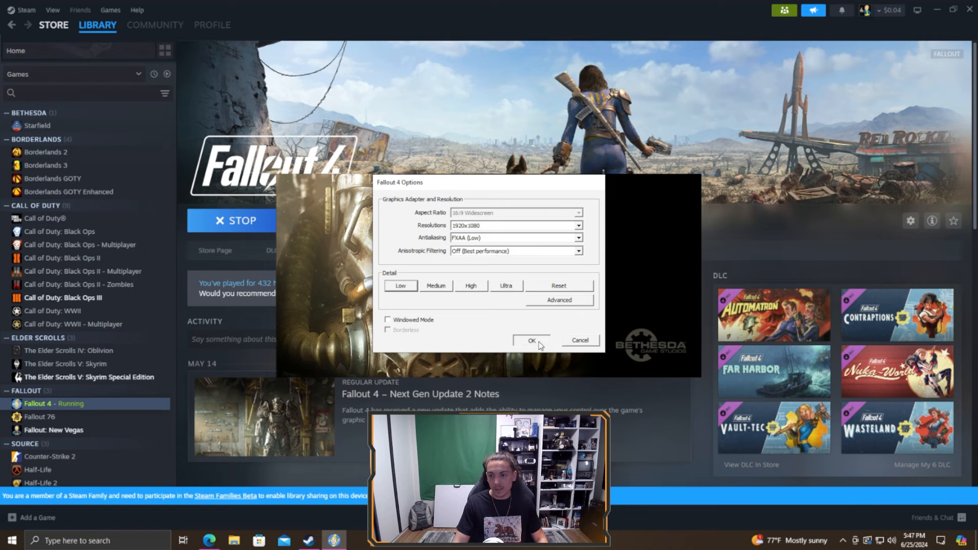
pyautogui.click(530, 340)
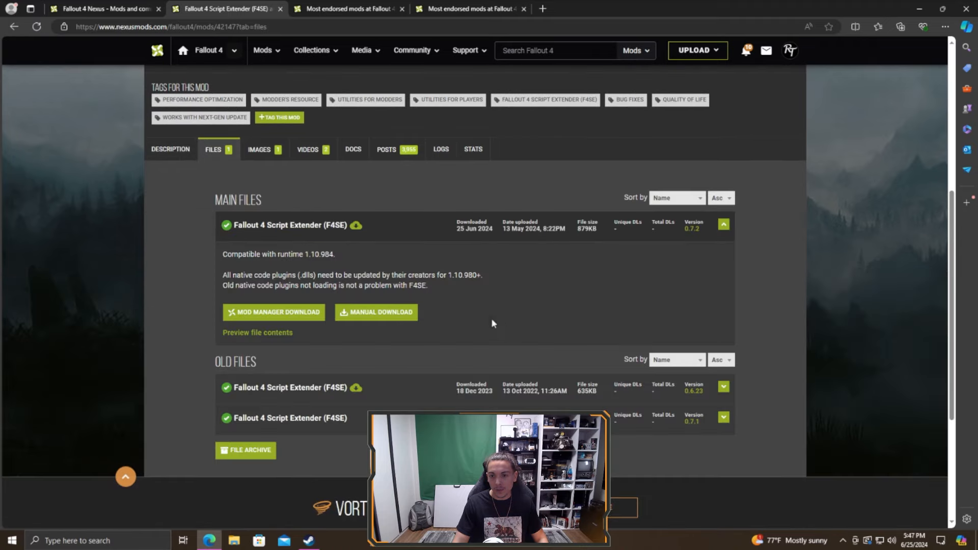
# Start a manual download of the F4SE 0.7.2 archive from the Nexus Files tab.
pyautogui.click(380, 311)
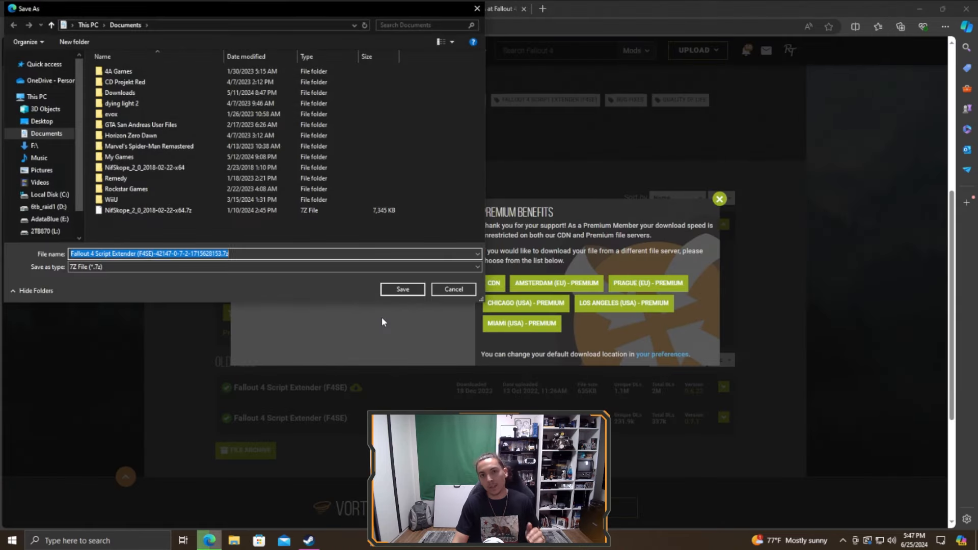
pyautogui.moveTo(345, 320)
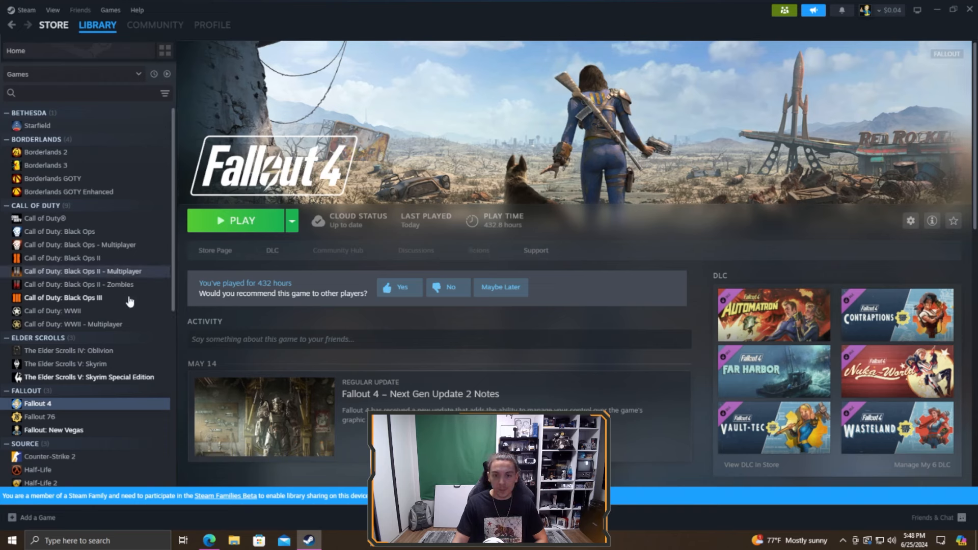
# Browse Fallout 4's local game files from its Steam library entry.
pyautogui.rightClick(36, 404)
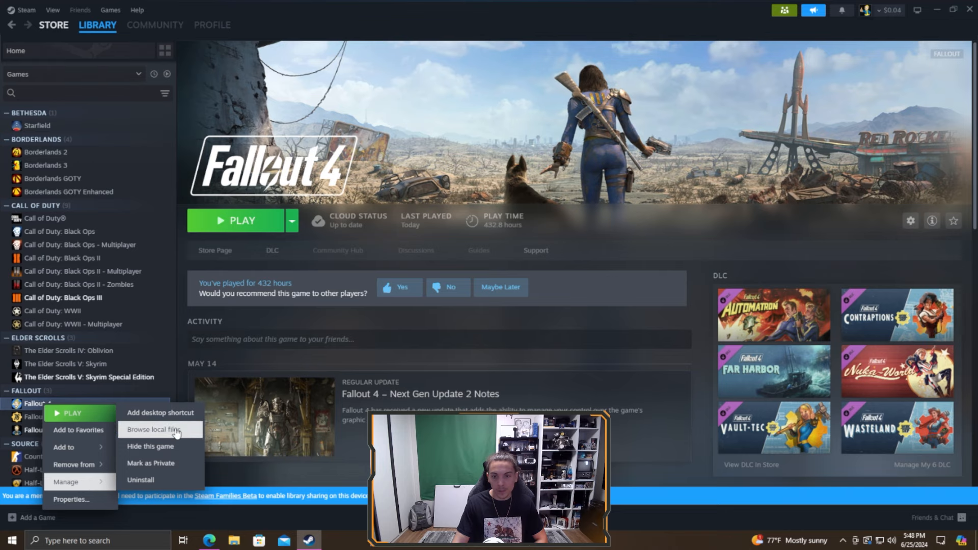
pyautogui.click(149, 429)
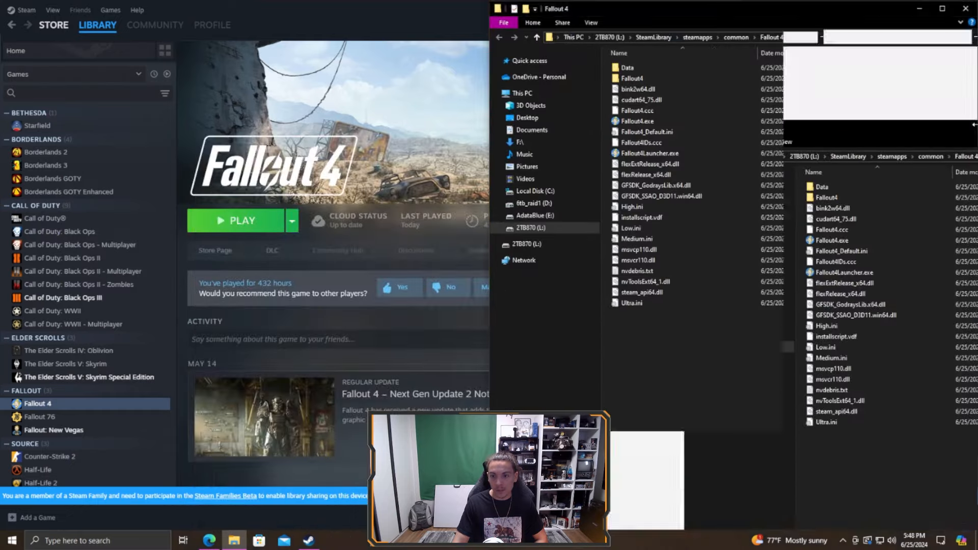
# Extract the F4SE archive with 7-Zip Extract Here and select all files in f4se_0_07_02.
pyautogui.rightClick(235, 540)
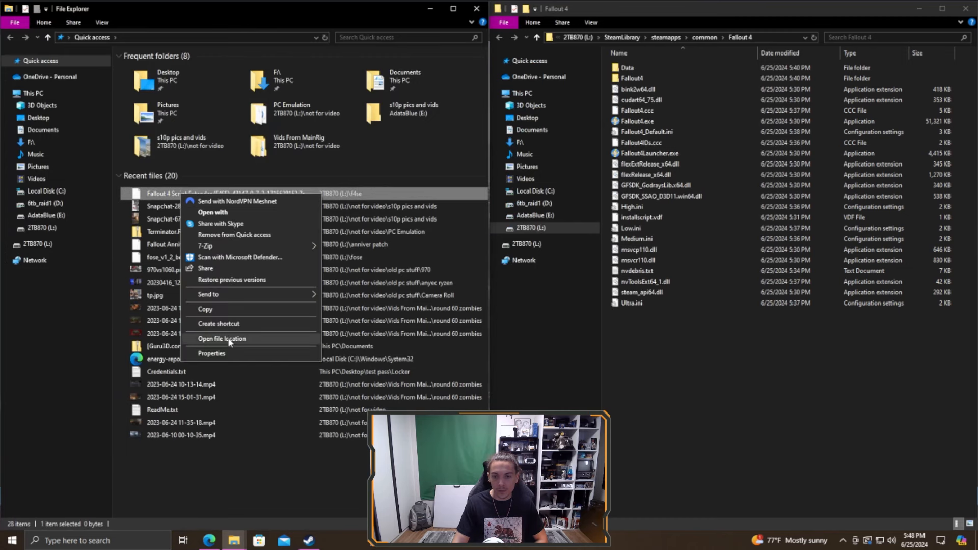
pyautogui.click(221, 338)
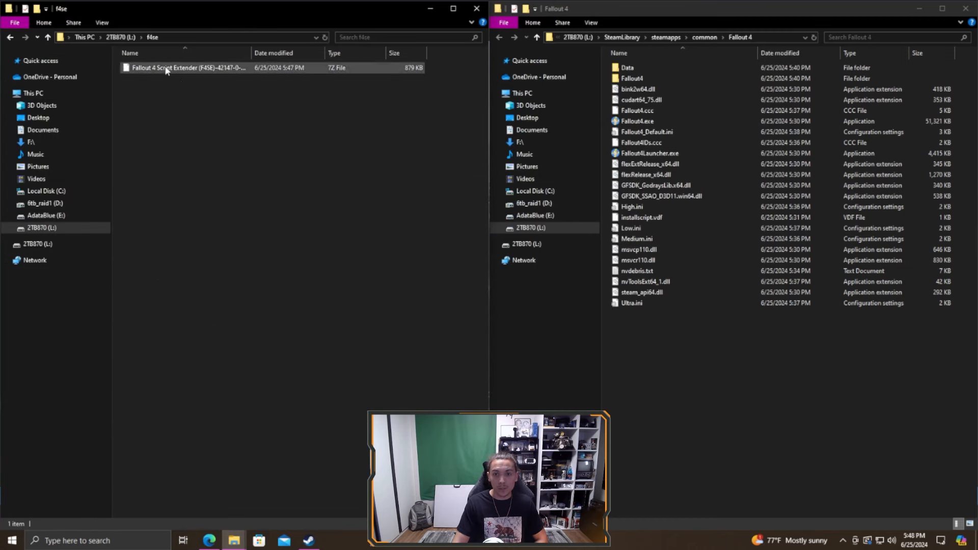
pyautogui.rightClick(188, 67)
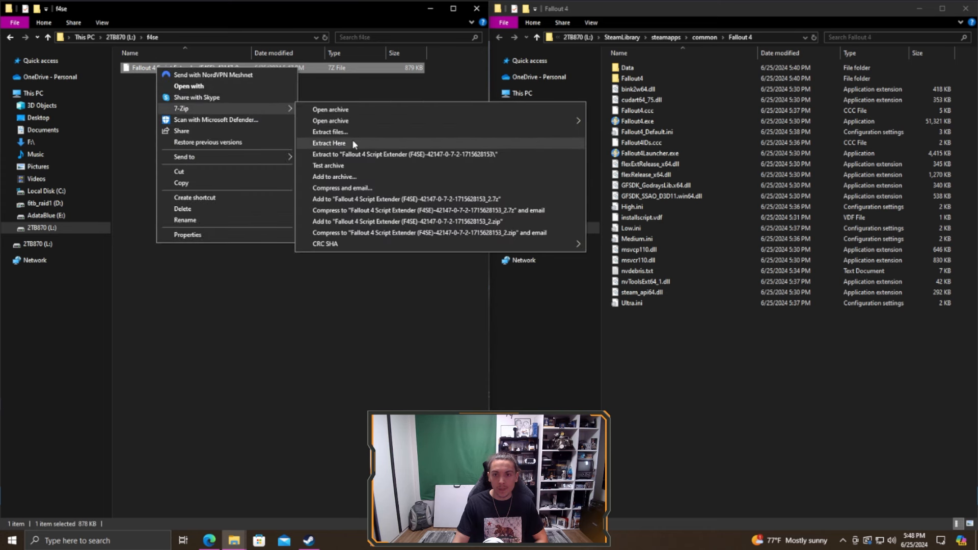
pyautogui.click(329, 142)
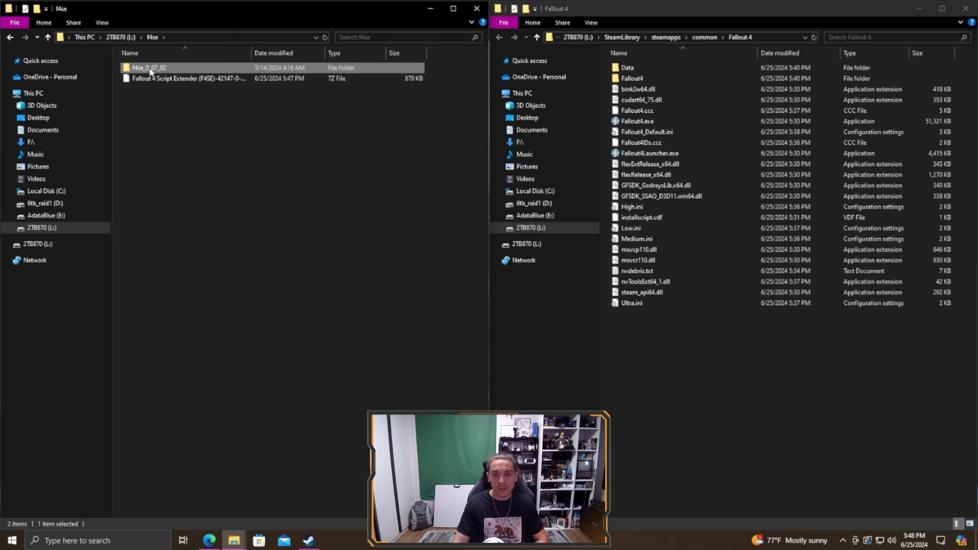
pyautogui.doubleClick(147, 67)
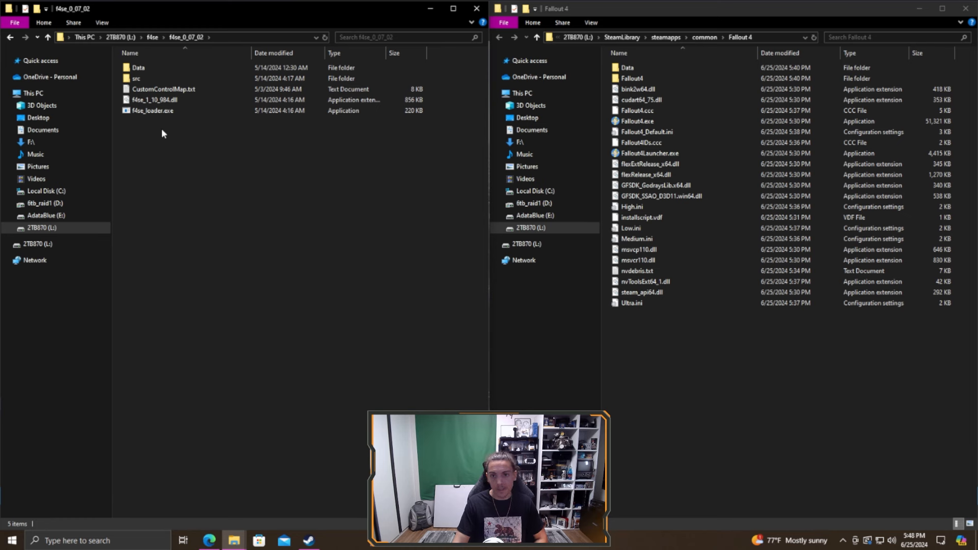
pyautogui.press('ctrl+a')
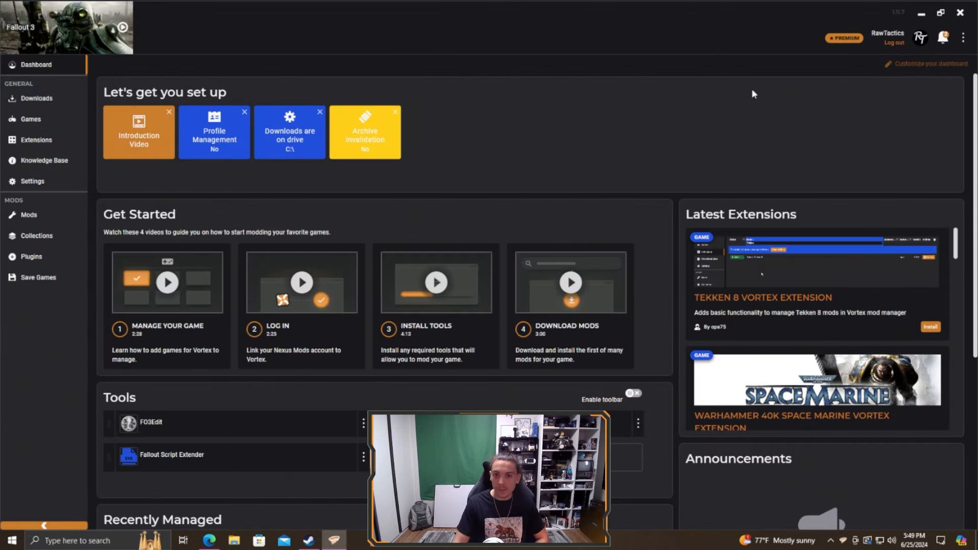
pyautogui.moveTo(31, 119)
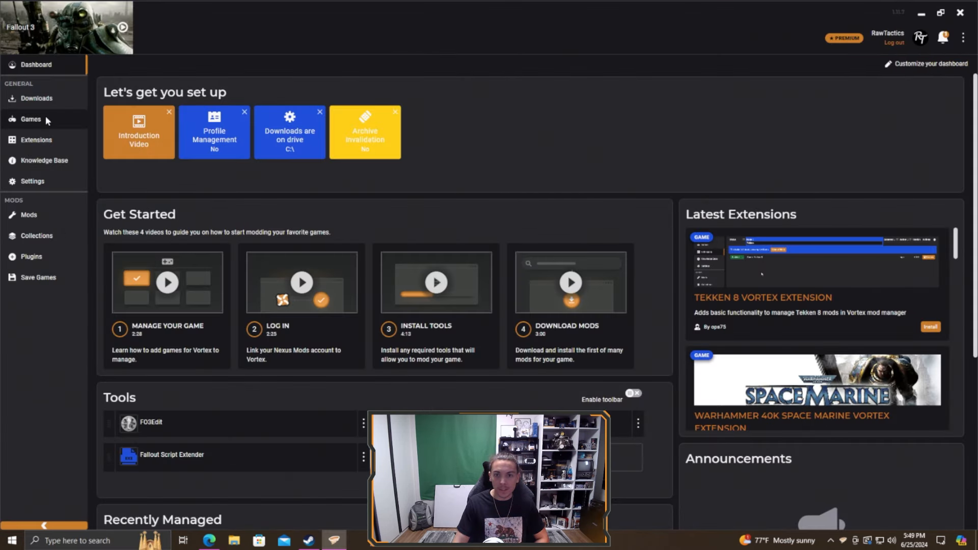
# Find Fallout 4 in Vortex's Games list via 'fall' search, activate it and fix the loose-files warning.
pyautogui.click(30, 119)
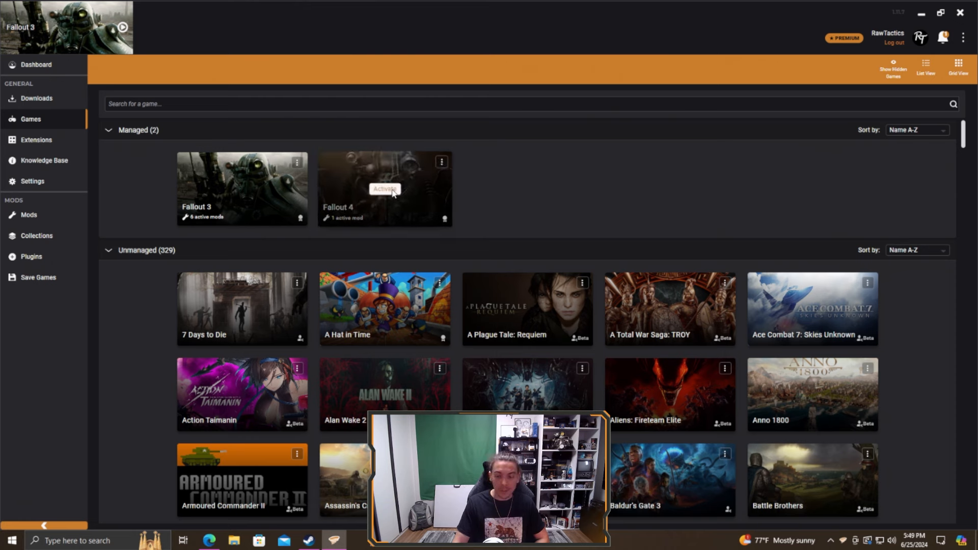
pyautogui.moveTo(171, 121)
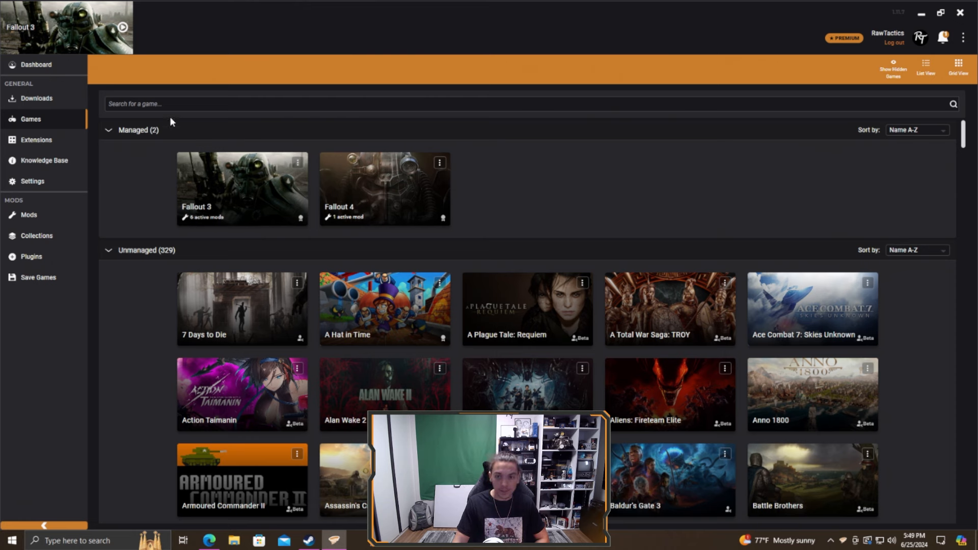
pyautogui.moveTo(384, 187)
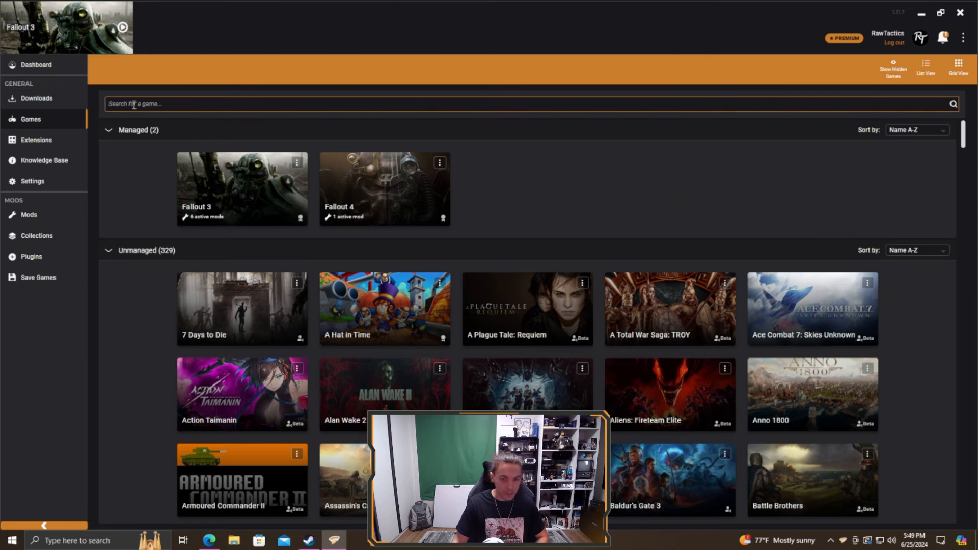
pyautogui.write('fall')
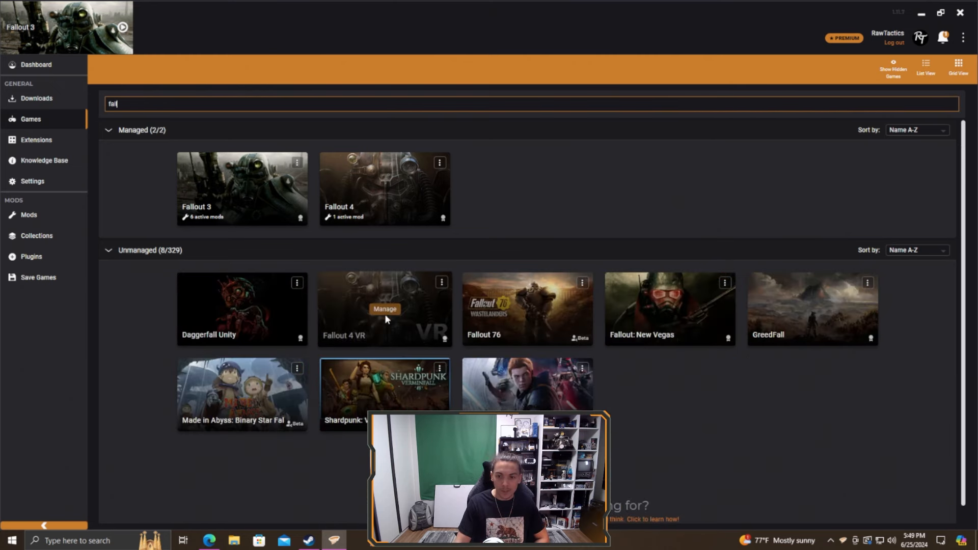
pyautogui.moveTo(812, 308)
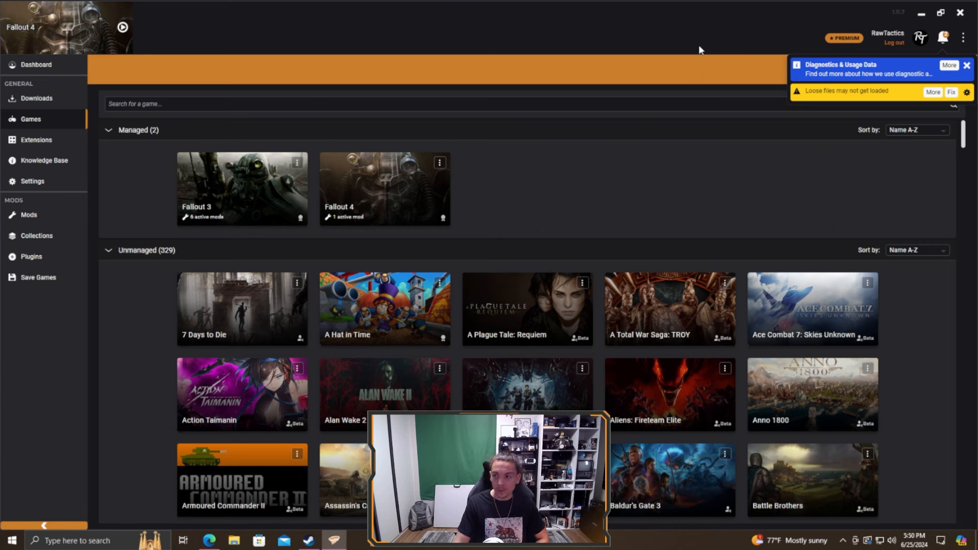
pyautogui.moveTo(853, 105)
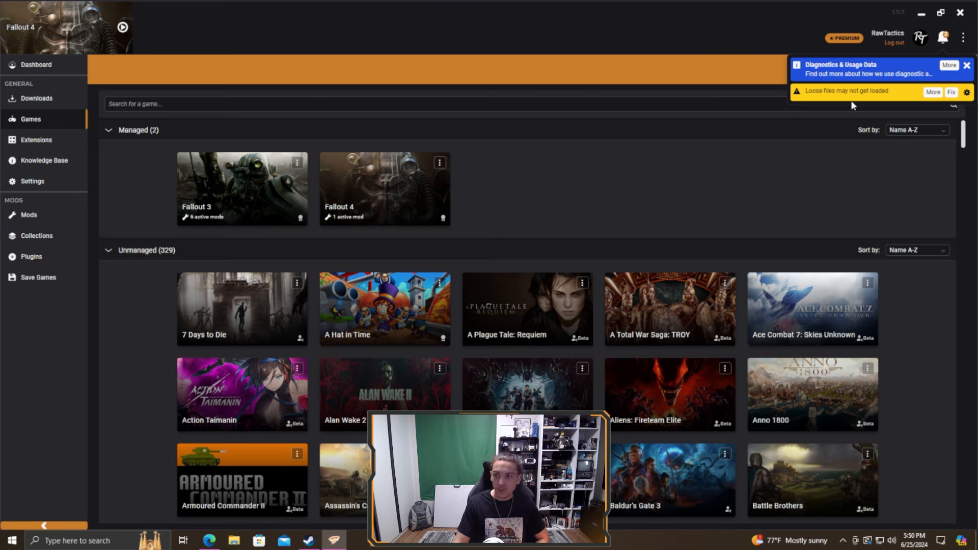
pyautogui.click(967, 92)
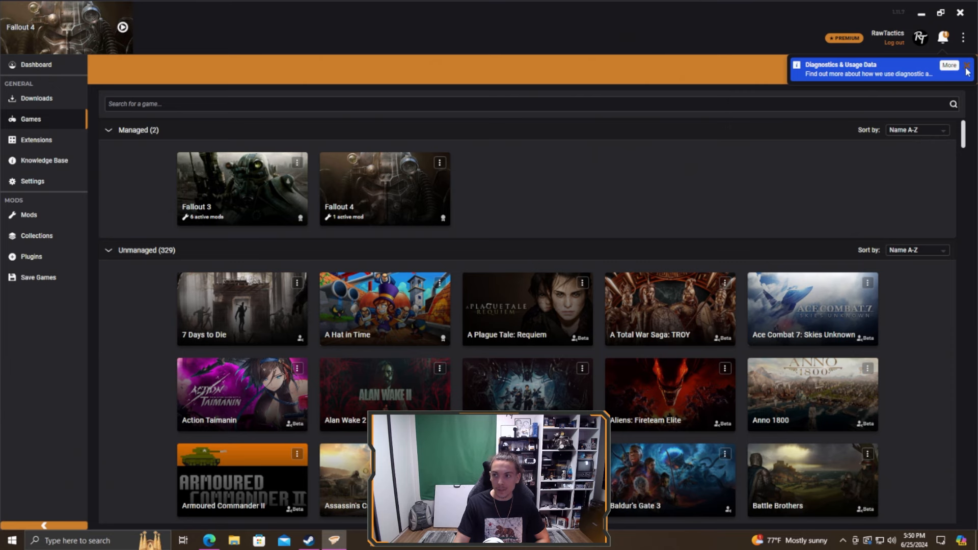
# Dismiss the diagnostics notice and go to Vortex's settings after checking the F4SE tool.
pyautogui.click(36, 64)
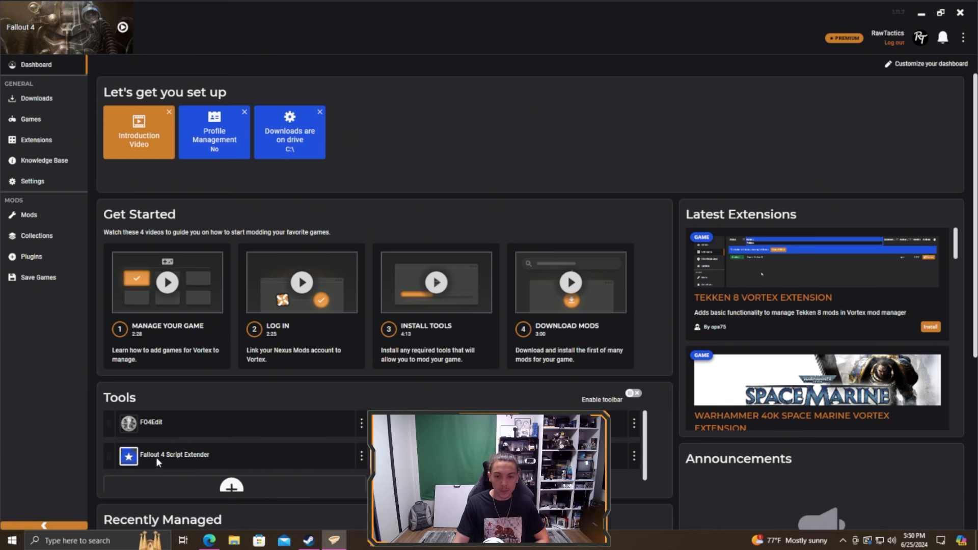
pyautogui.moveTo(129, 456)
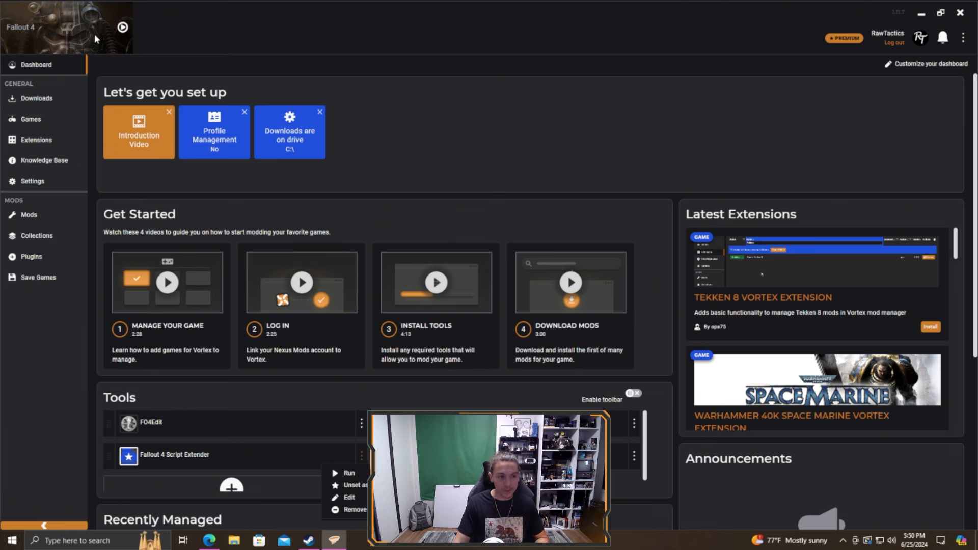
pyautogui.moveTo(269, 491)
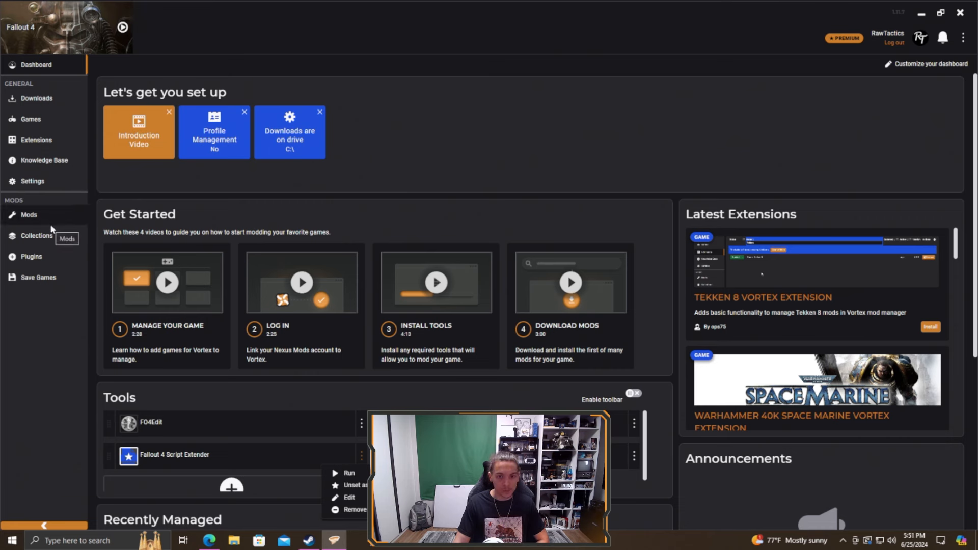
pyautogui.click(31, 181)
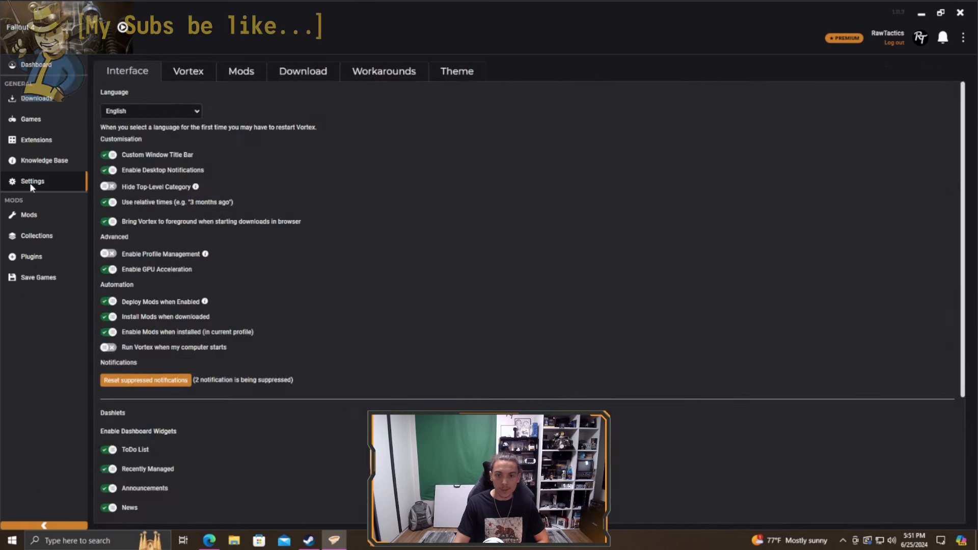
# Review the Mods settings showing staging folder L:\Vortex Mods\{game} and hardlink deployment.
pyautogui.click(240, 70)
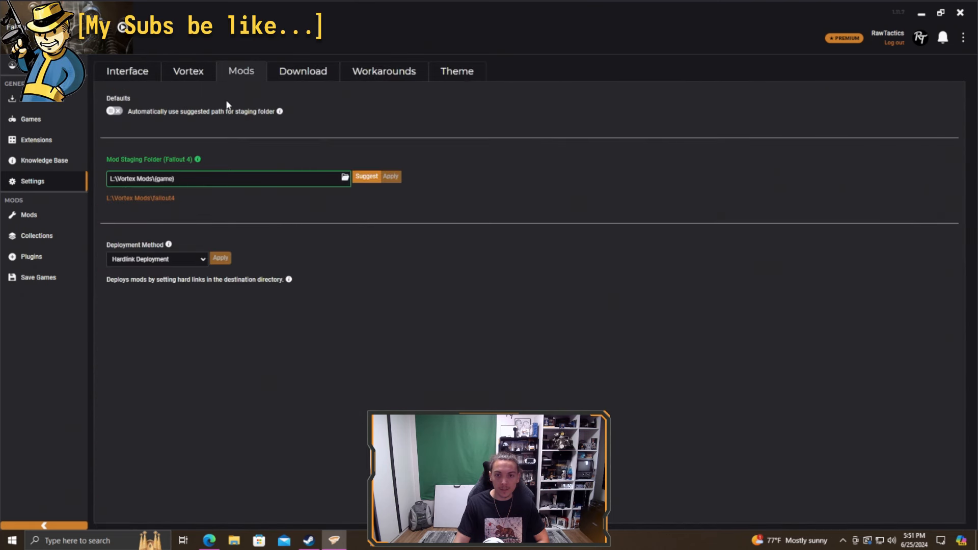
pyautogui.moveTo(366, 176)
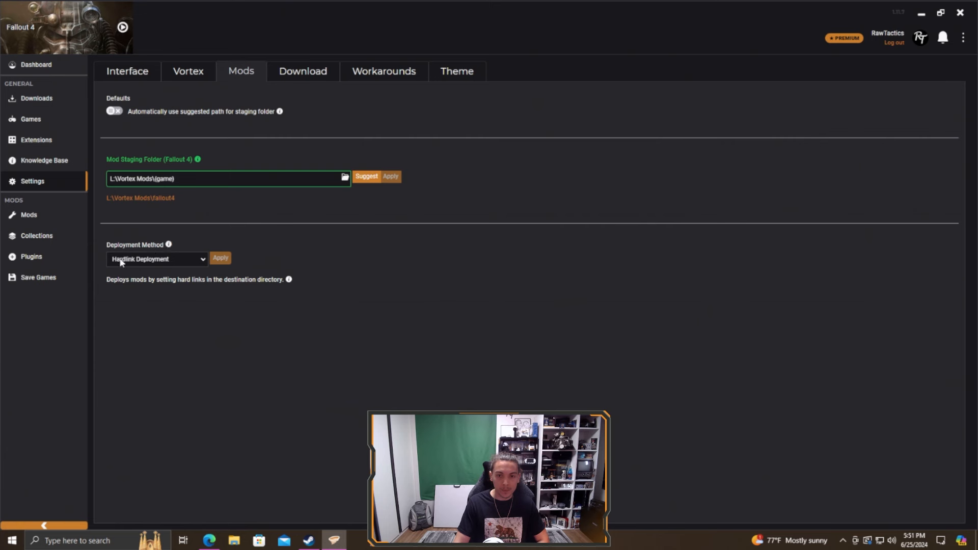
pyautogui.moveTo(381, 235)
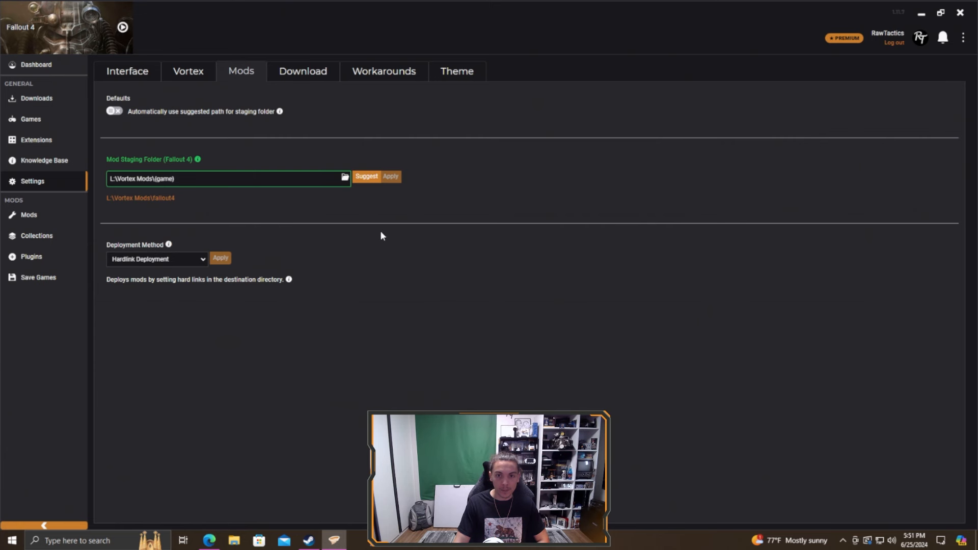
pyautogui.click(36, 64)
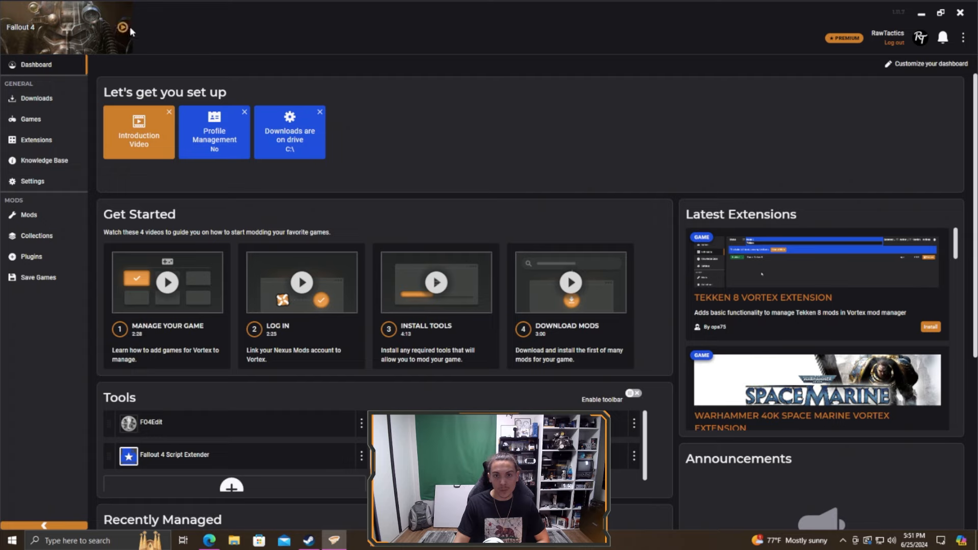
# Switch to the browser tab with Nexus Mods' Most Endorsed Fallout 4 list.
pyautogui.click(122, 27)
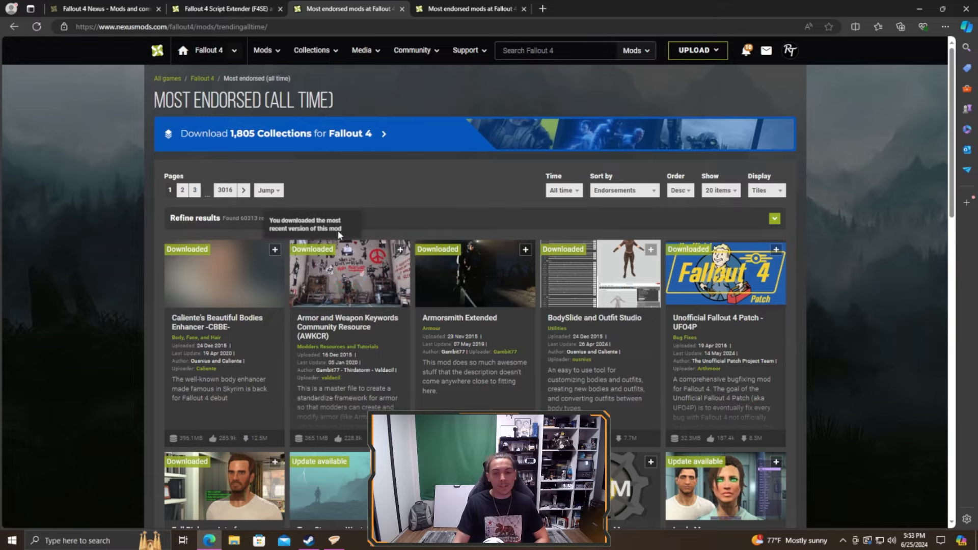
pyautogui.moveTo(403, 209)
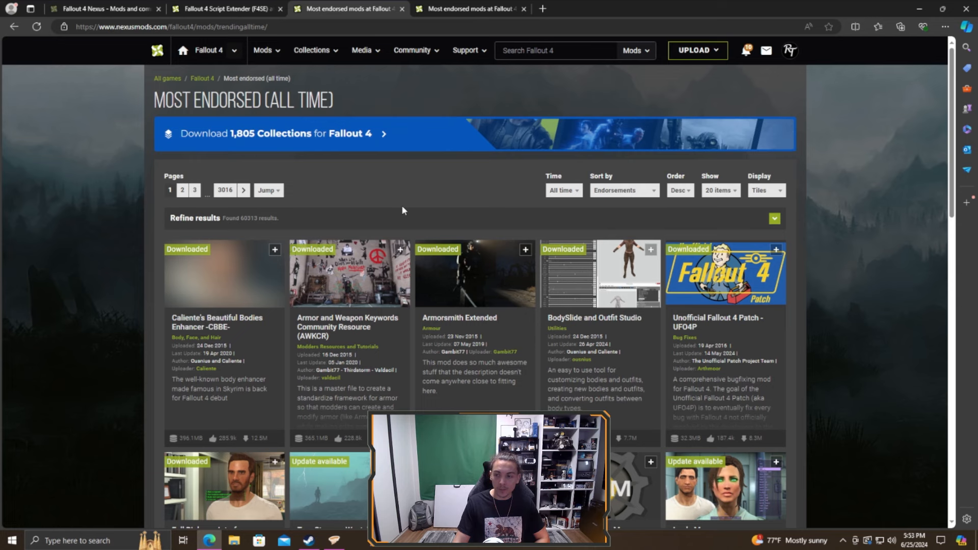
# View the Mod Configuration Menu page and expand its requirements.
pyautogui.scroll(-3)
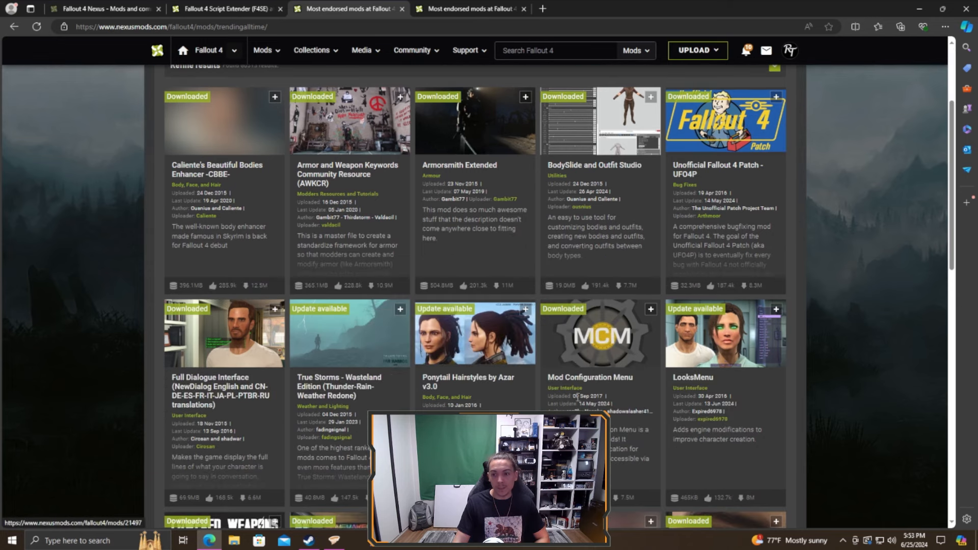
pyautogui.click(599, 334)
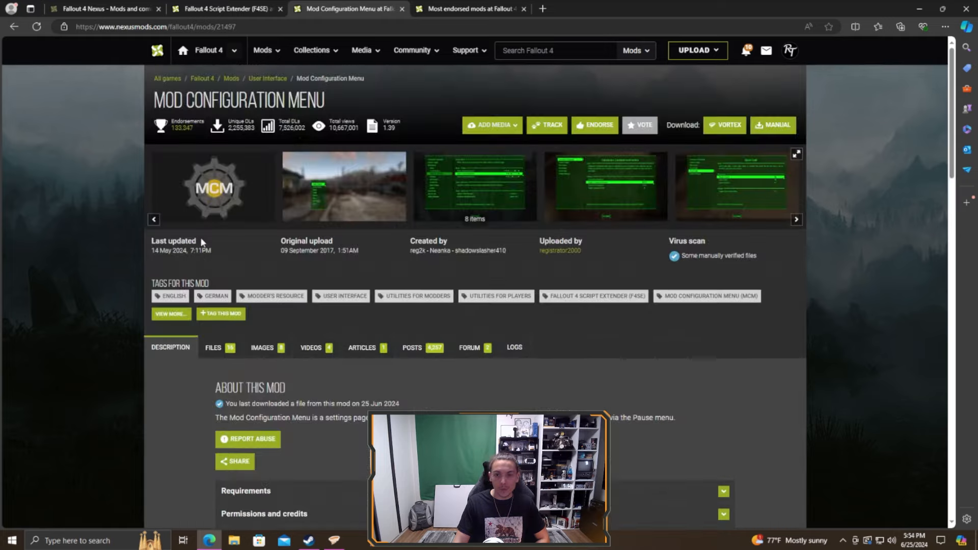
pyautogui.scroll(-3)
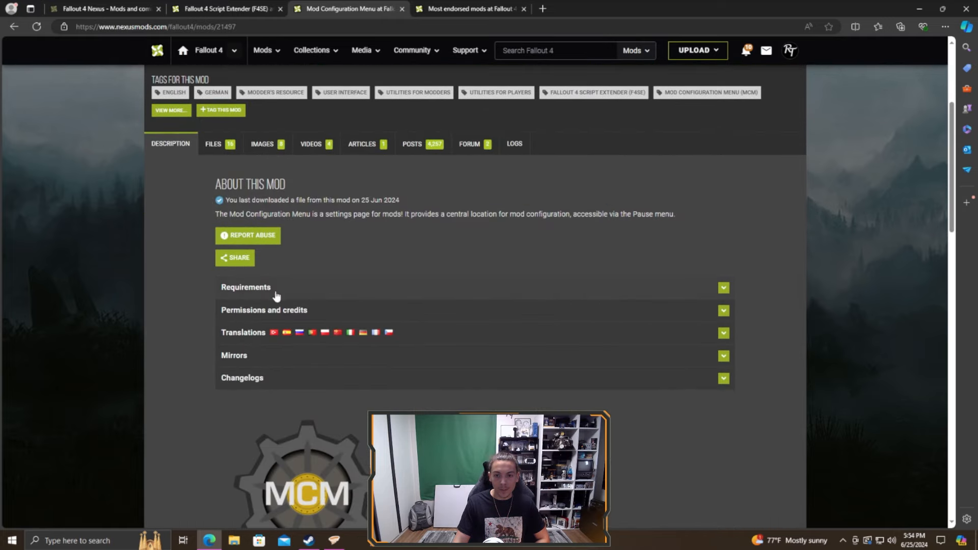
pyautogui.click(246, 287)
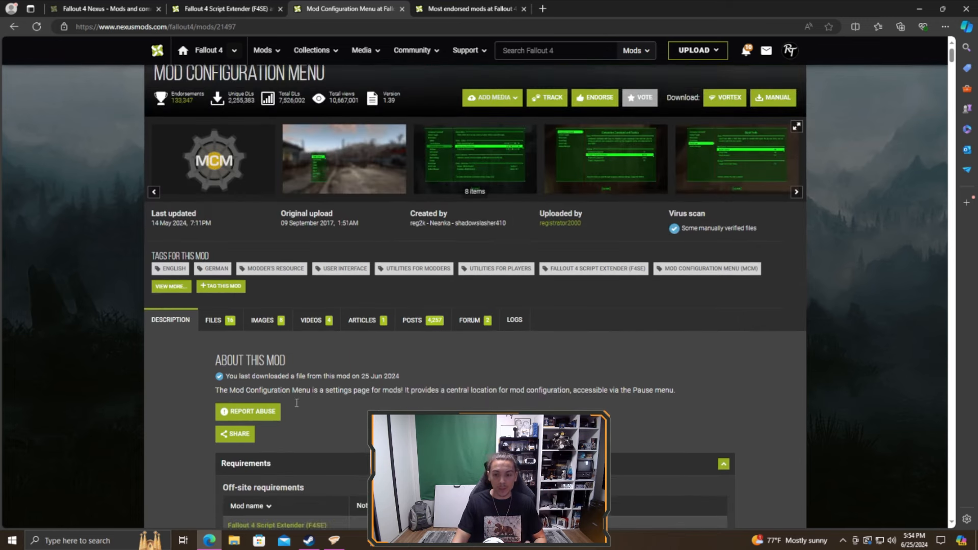
pyautogui.scroll(-3)
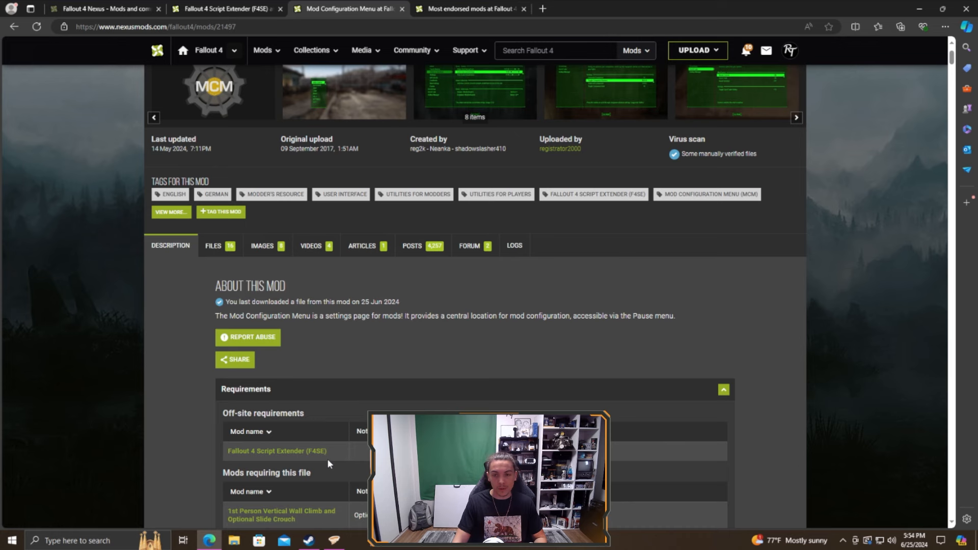
pyautogui.moveTo(170, 245)
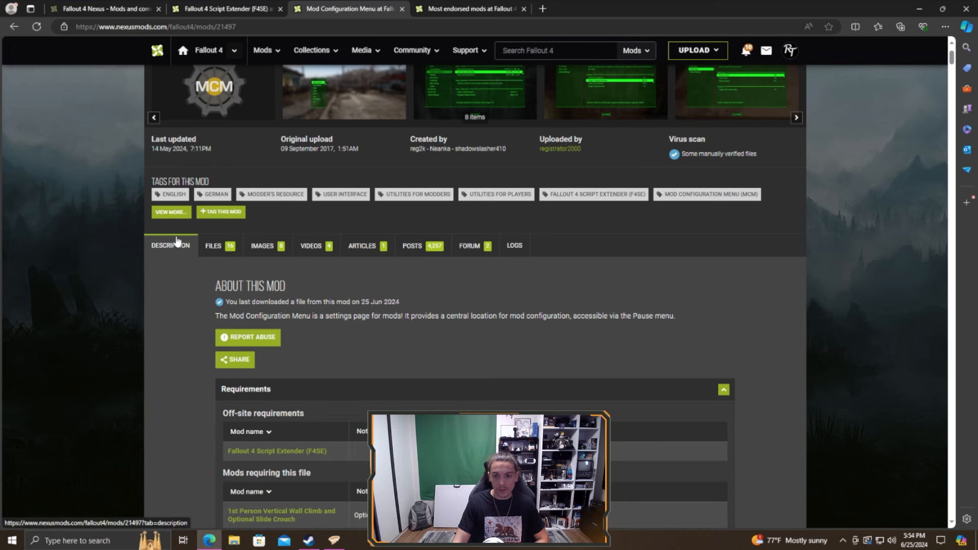
# Send the Mod Configuration Menu 1.39 file to Vortex, continuing past 'File already exists'.
pyautogui.click(212, 245)
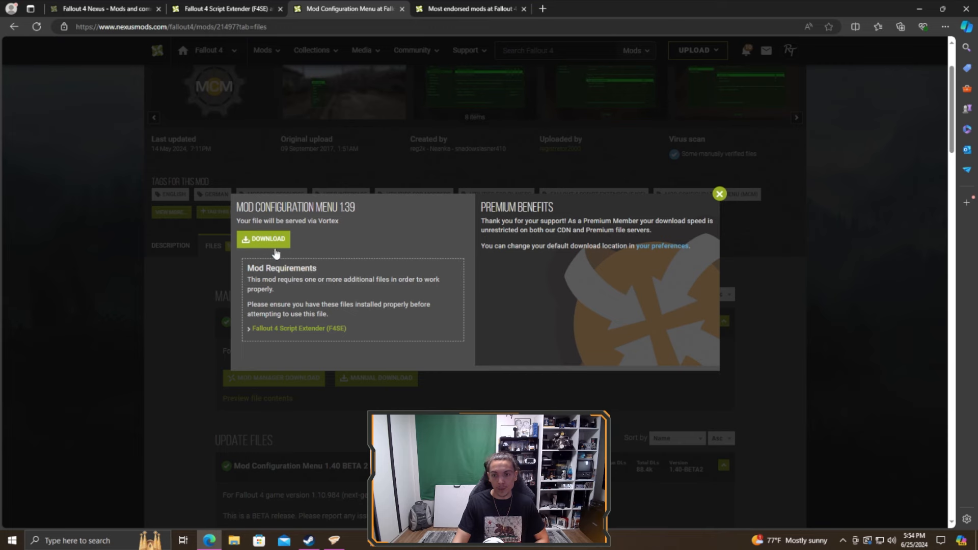
pyautogui.click(265, 239)
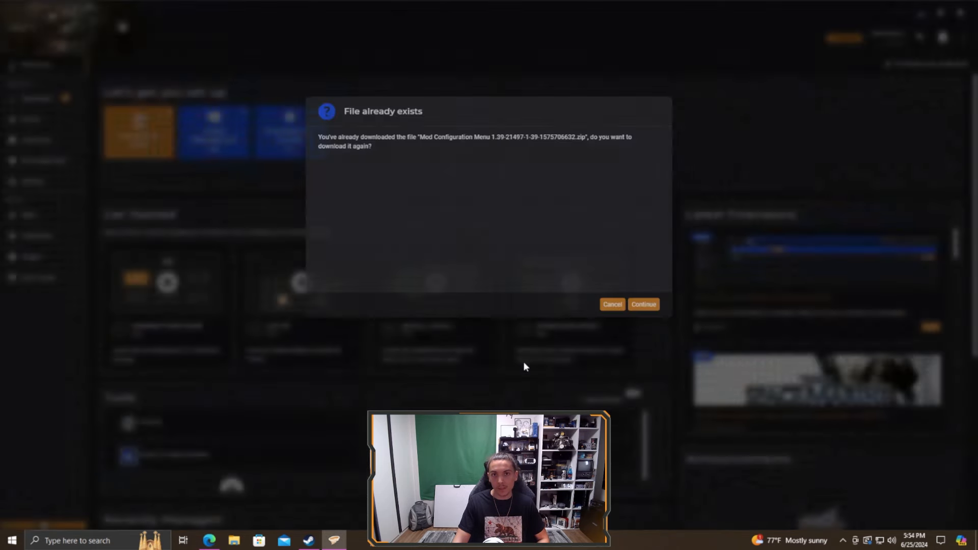
pyautogui.click(611, 304)
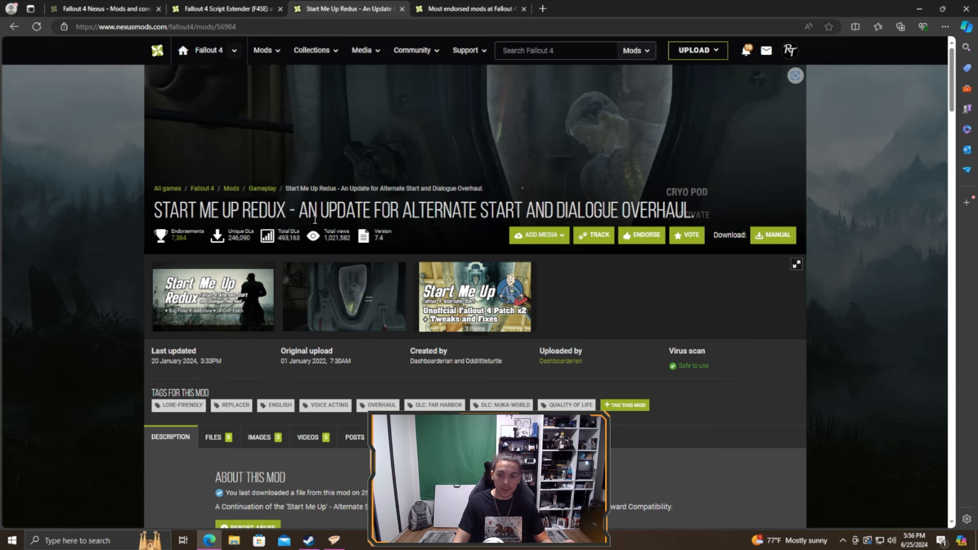
# Follow Start Me Up Redux's Unofficial Fallout 4 Patch requirement and download the patch into Vortex.
pyautogui.scroll(-3)
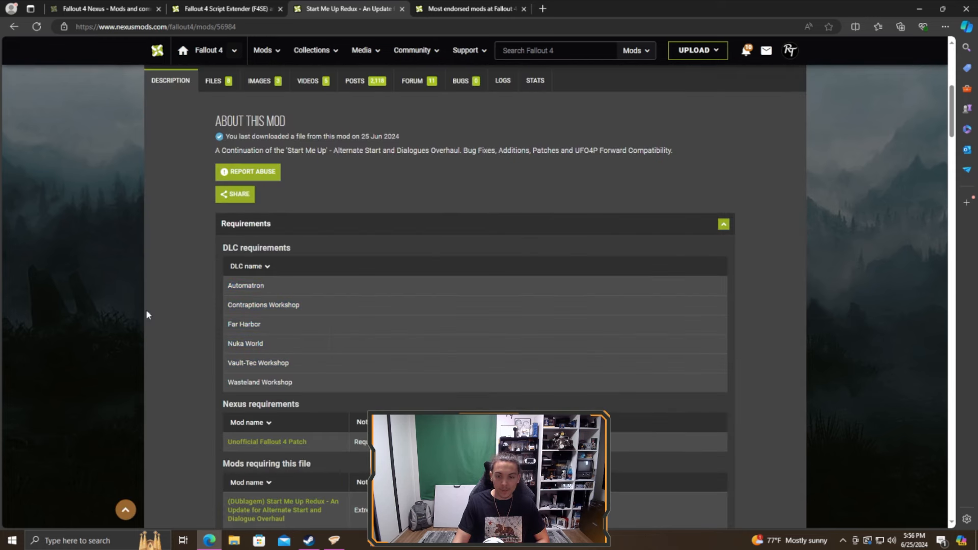
pyautogui.scroll(-3)
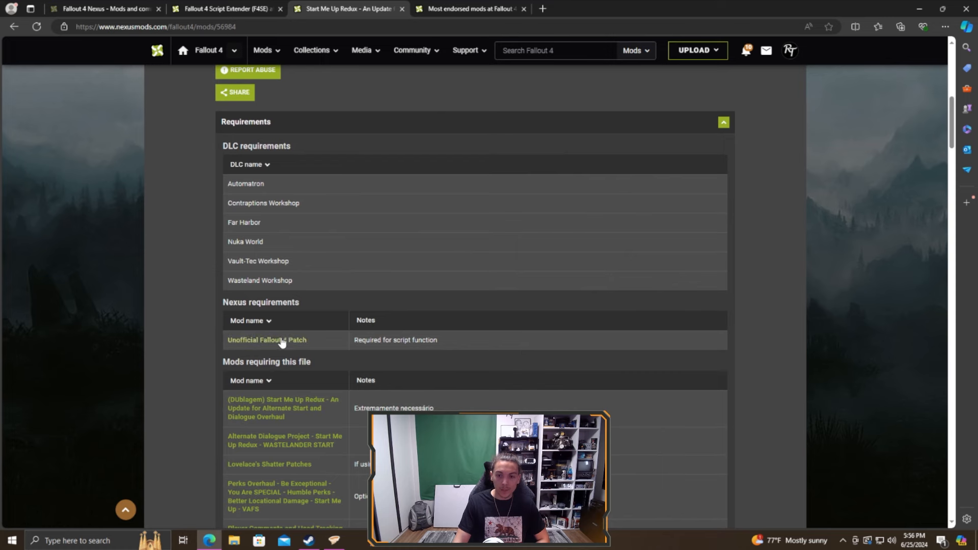
pyautogui.click(266, 340)
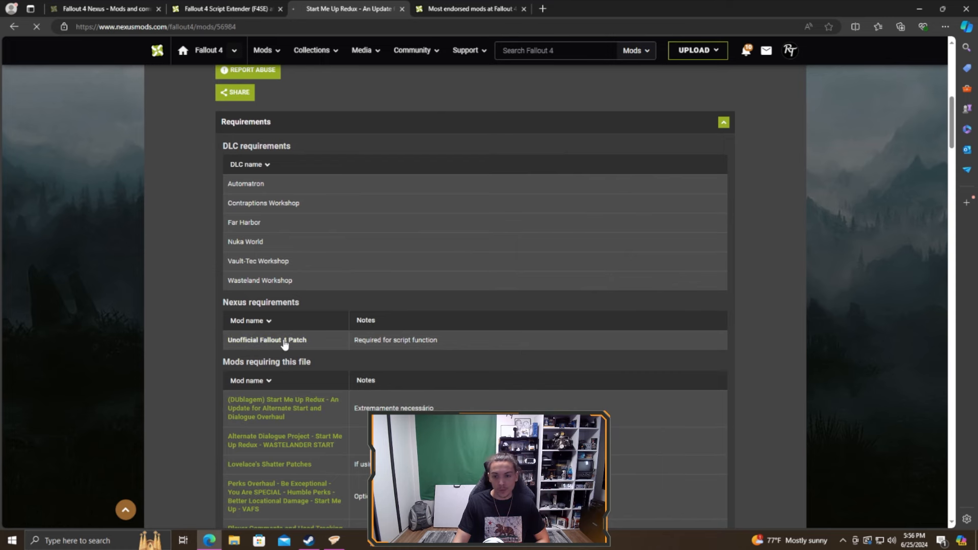
pyautogui.click(266, 340)
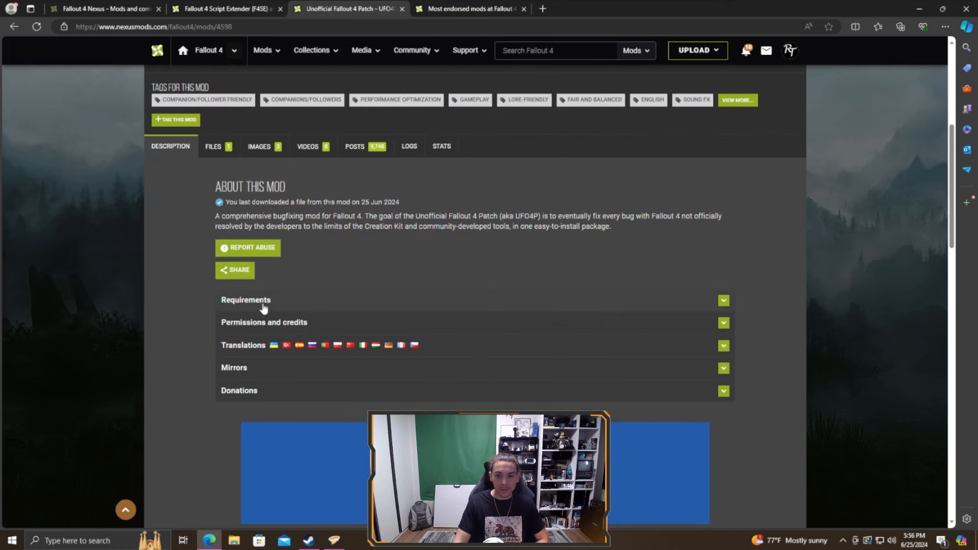
pyautogui.click(245, 300)
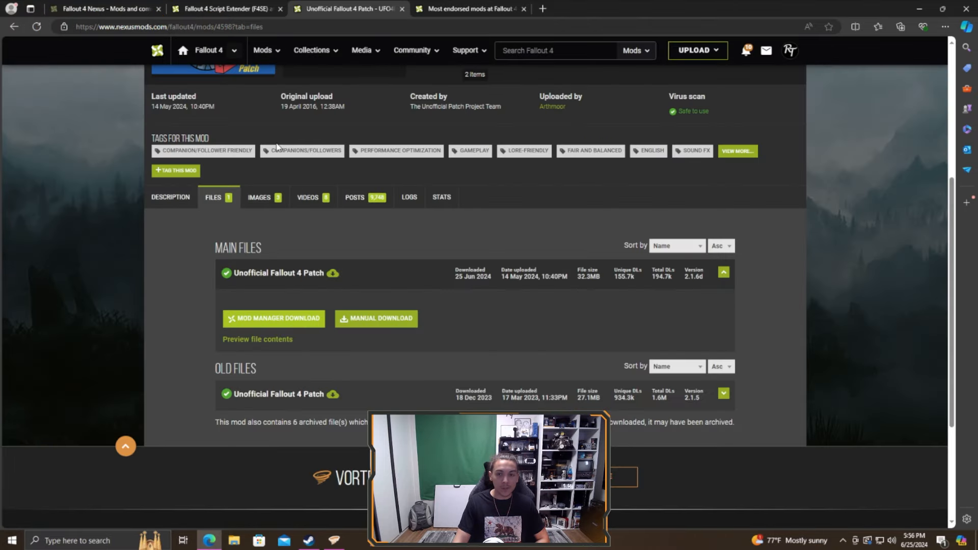
pyautogui.click(13, 26)
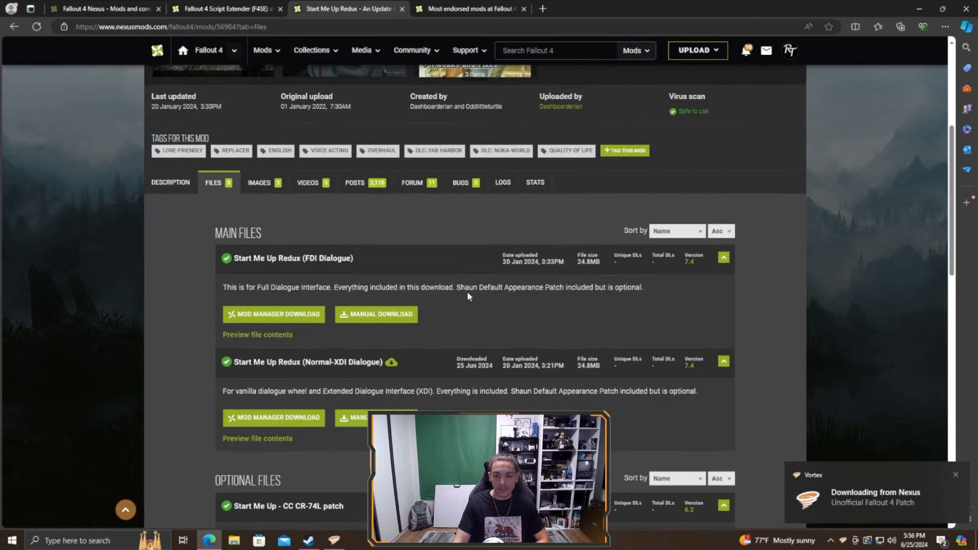
pyautogui.scroll(-3)
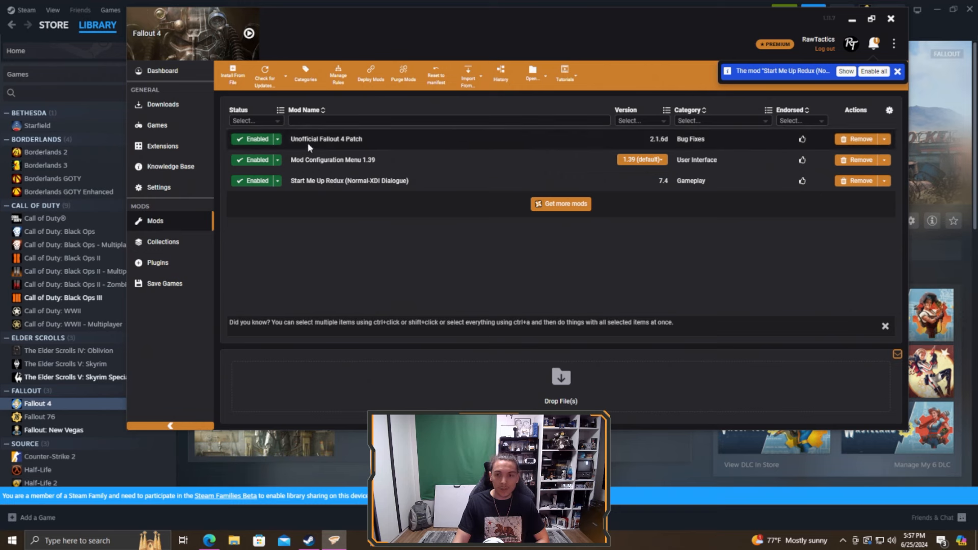
# Deploy the three enabled mods to Fallout 4 and switch to the Nexus collection page.
pyautogui.click(899, 71)
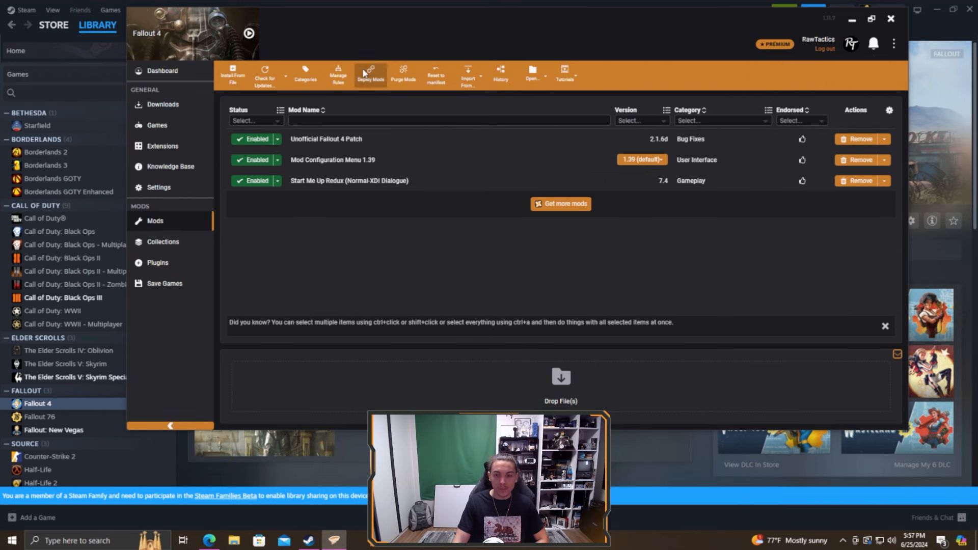
pyautogui.click(265, 73)
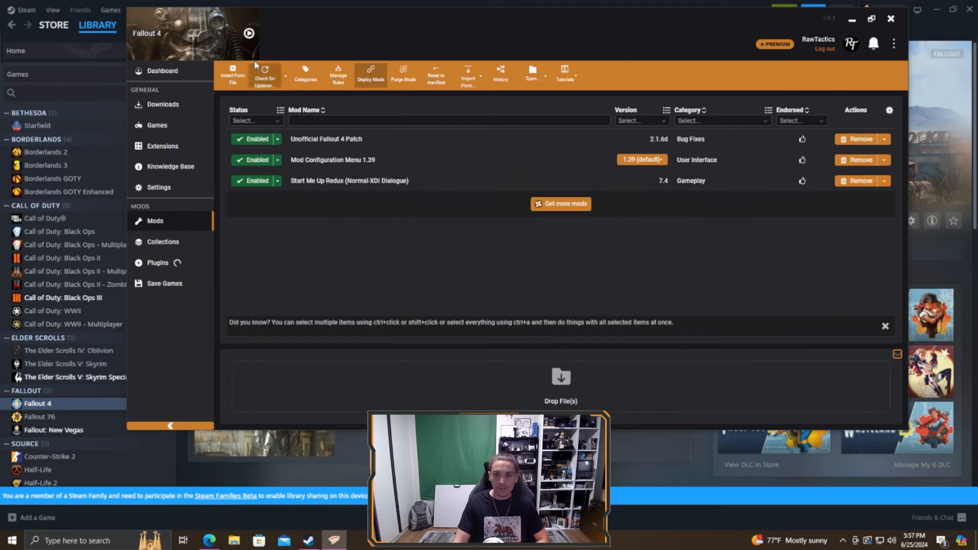
pyautogui.click(248, 32)
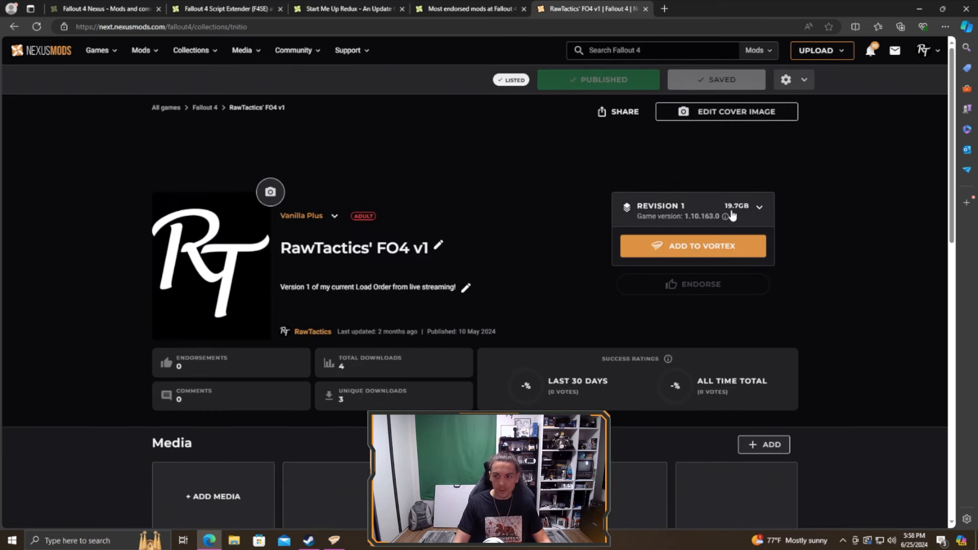
# Scroll through the RawTactics' FO4 v1 collection page before returning to Vortex.
pyautogui.scroll(-3)
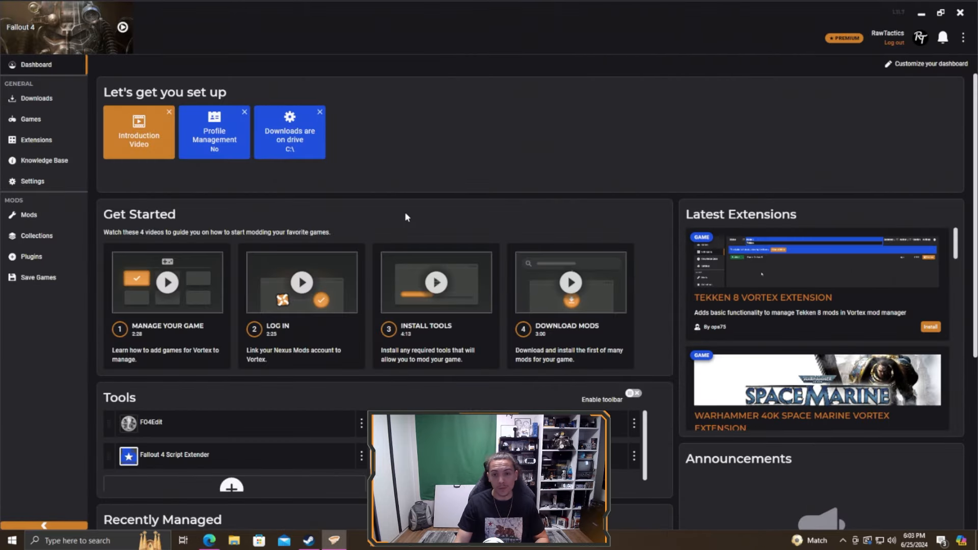
# Enable Profile Management from the Fallout 4 dashboard card.
pyautogui.click(31, 181)
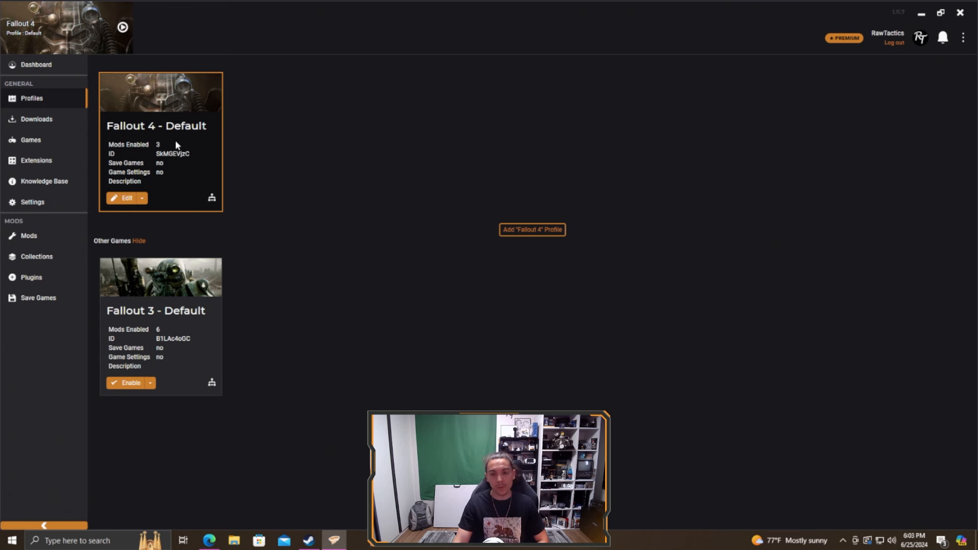
# Clone the Fallout 4 Default profile as a new profile named 'base list' and save it.
pyautogui.click(141, 198)
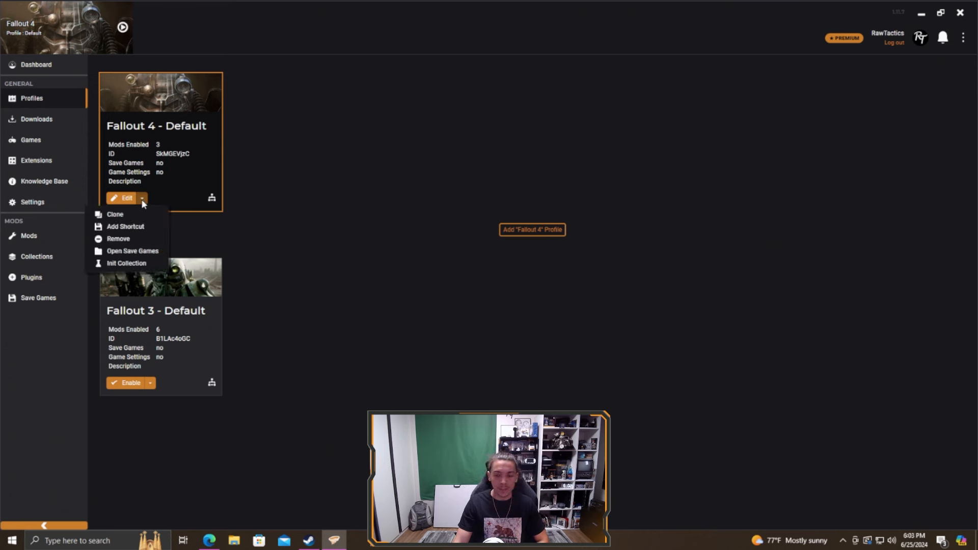
pyautogui.click(127, 197)
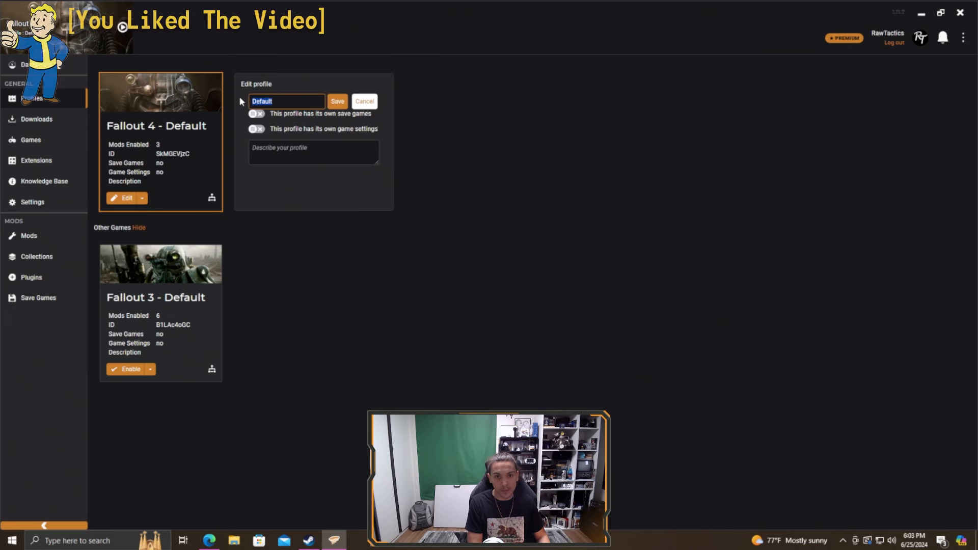
pyautogui.write('t')
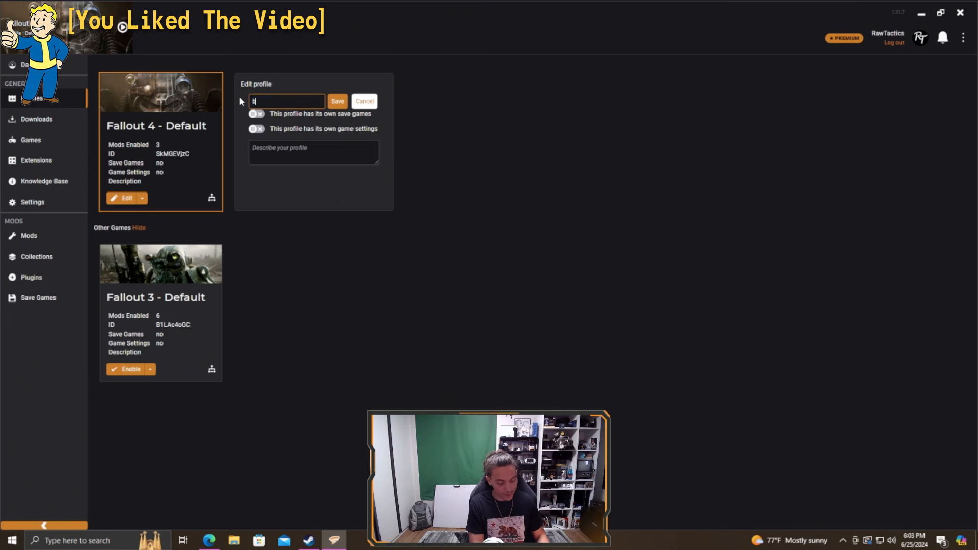
pyautogui.write('base list')
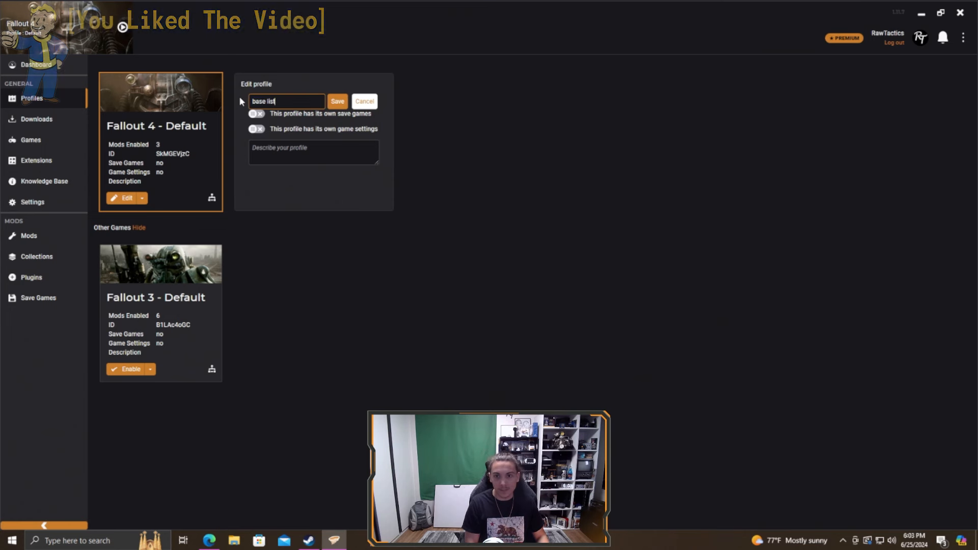
pyautogui.click(337, 101)
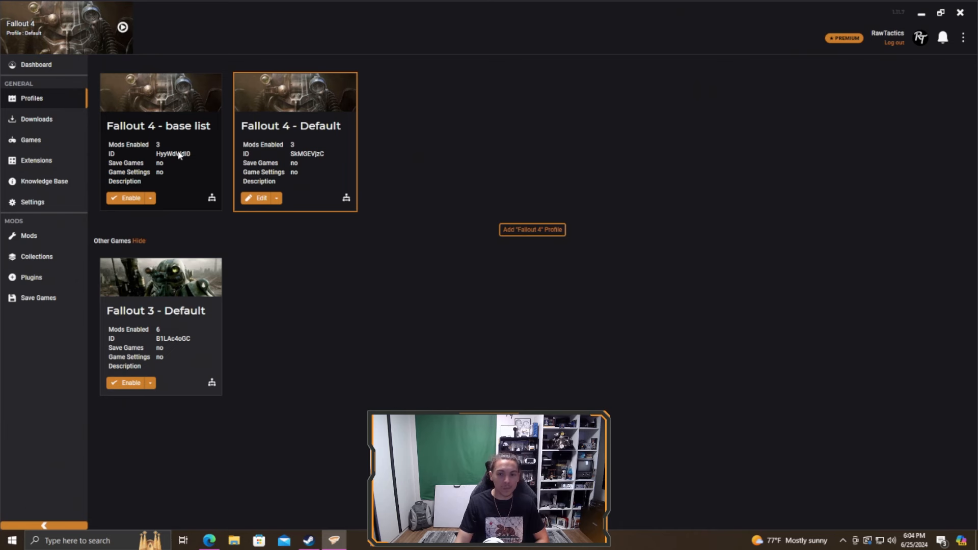